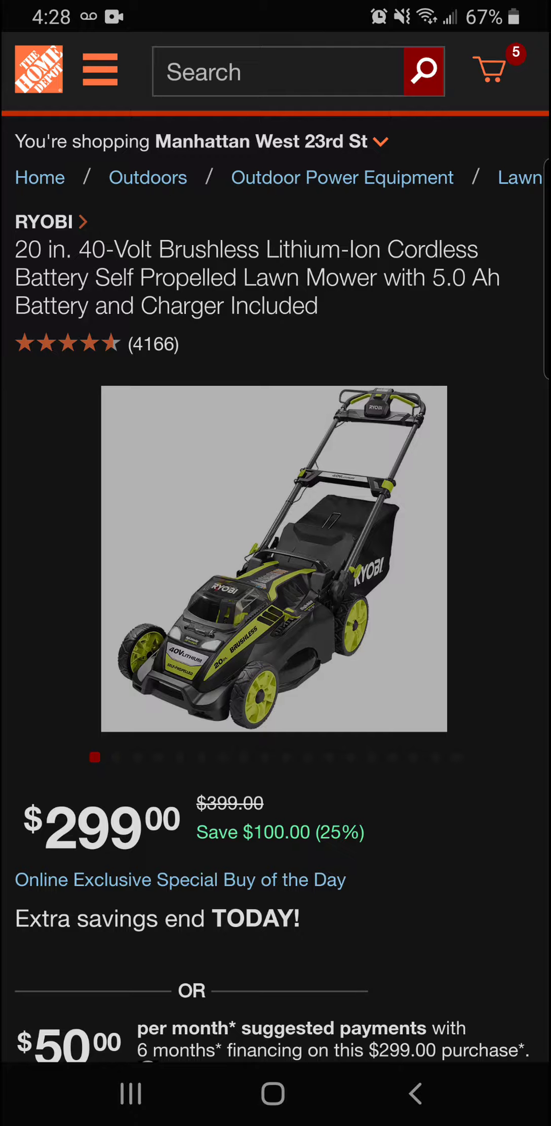
Swipe the Ryobi 20 in. self-propelled mower's photo carousel toward its 360° view.
left_click_drag(395, 582, 144, 582)
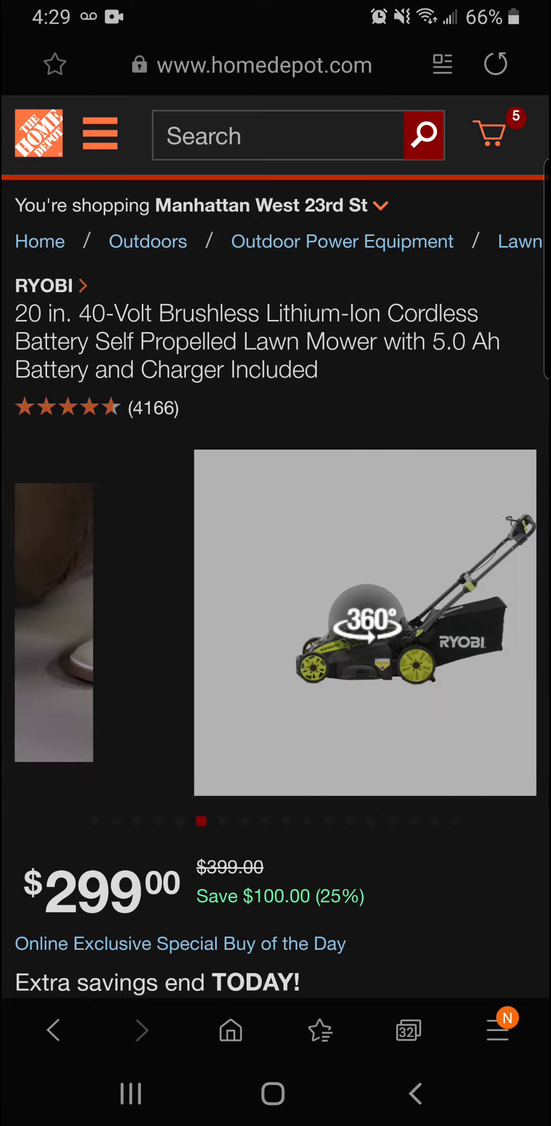
Advance the 40V mower gallery to its video and play it in the viewer.
left_click_drag(431, 624, 144, 625)
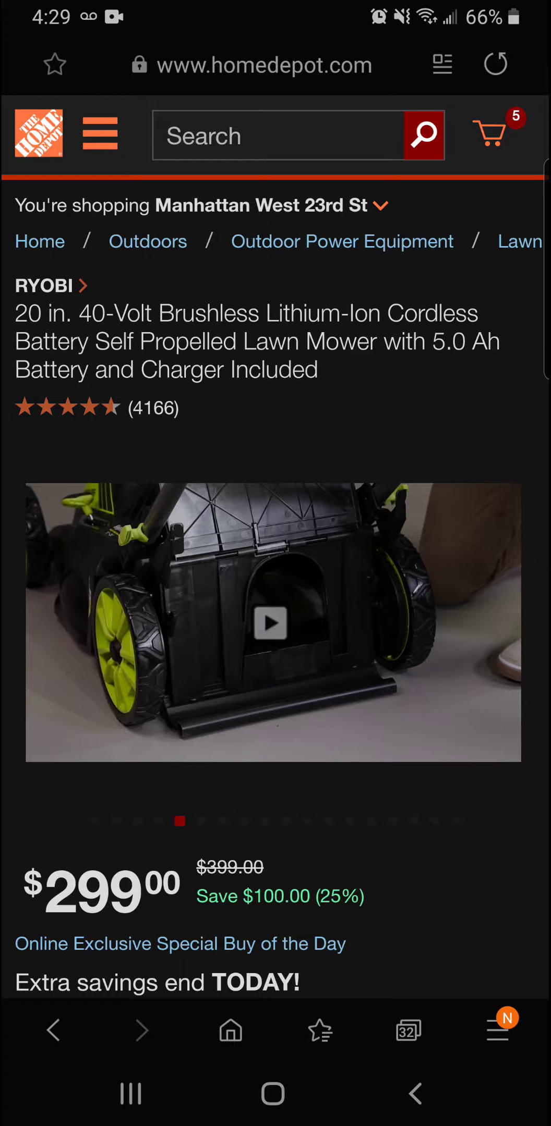
left_click(271, 623)
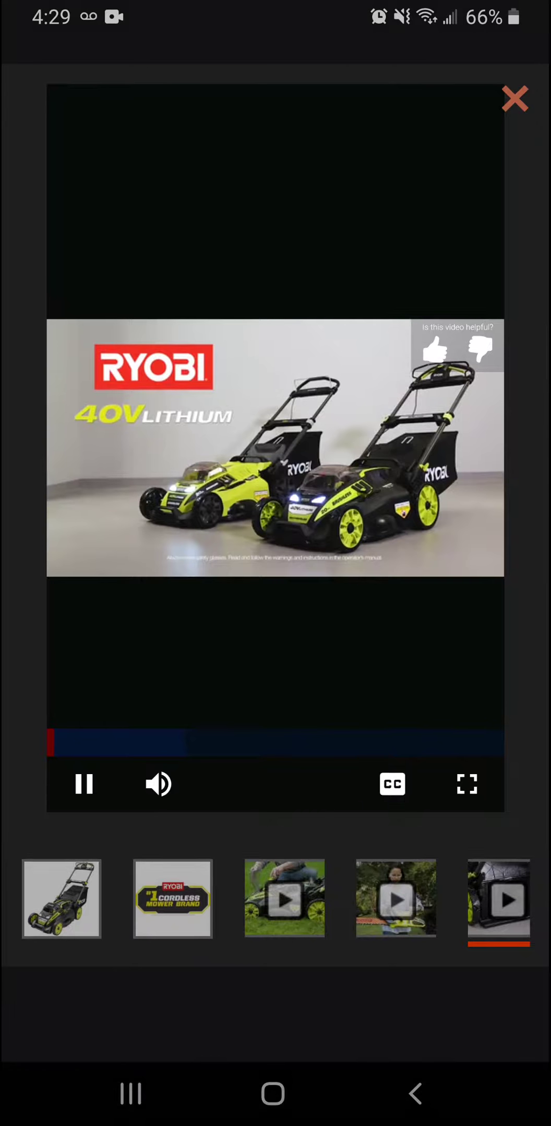
left_click(515, 98)
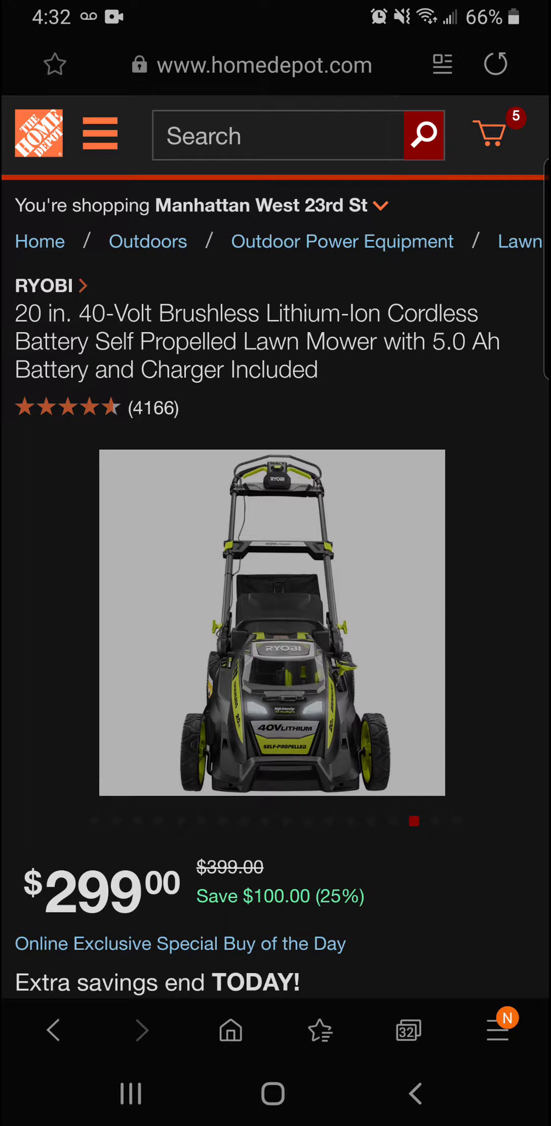
From the daily deals list, open the Ryobi 38 in. 100 Ah electric riding mower's page.
left_click_drag(359, 624, 144, 625)
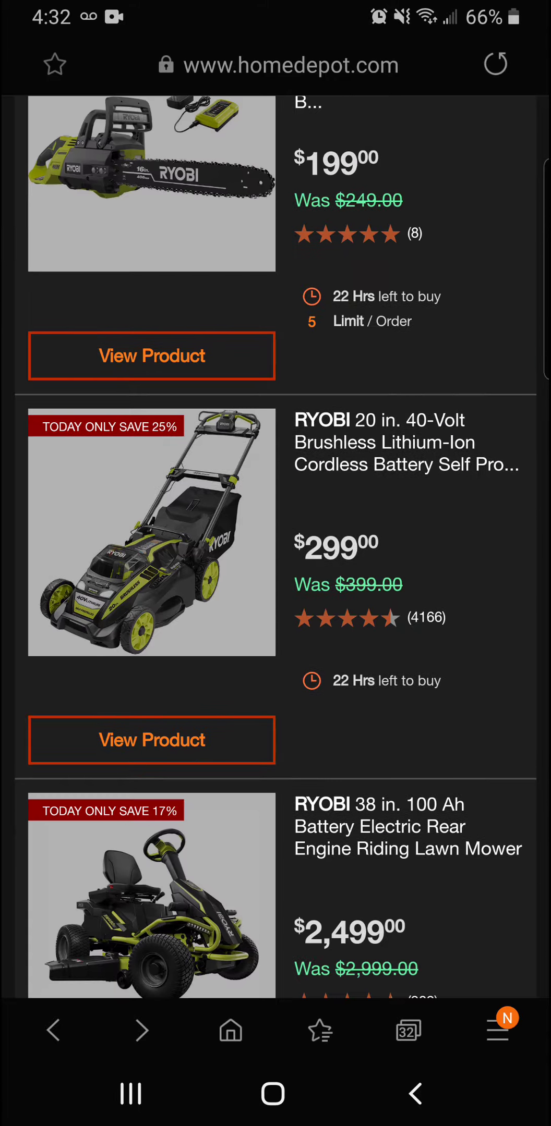
scroll("down", 3)
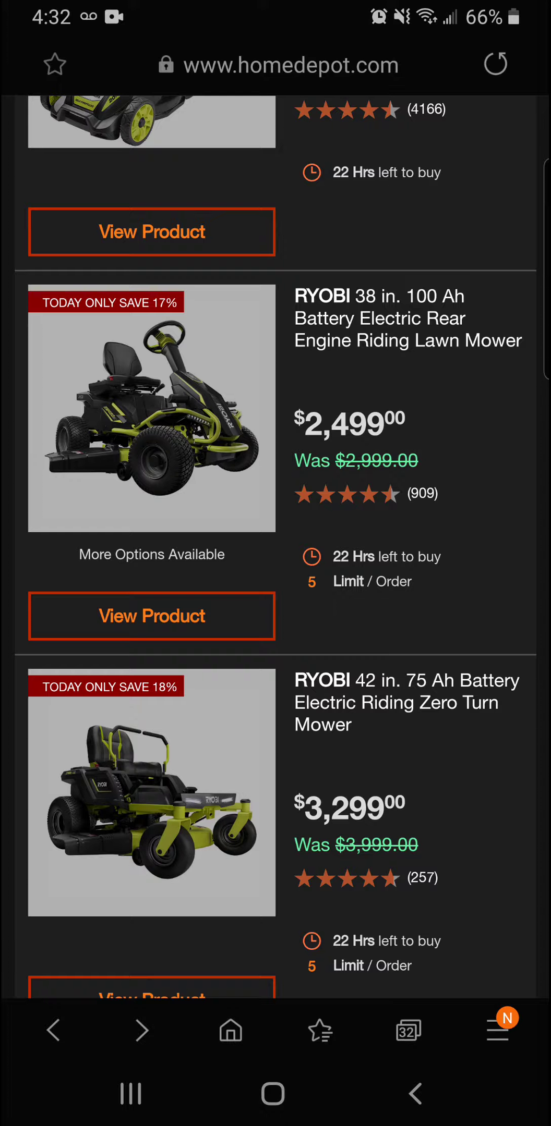
left_click(151, 616)
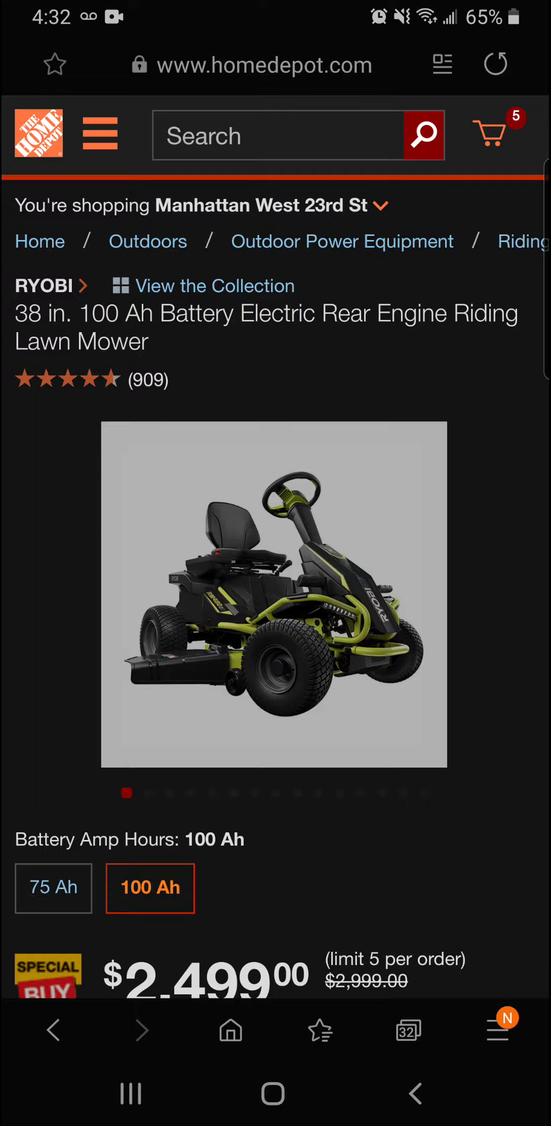
Play the riding mower's lawn-mowing video from its gallery carousel.
scroll("down", 3)
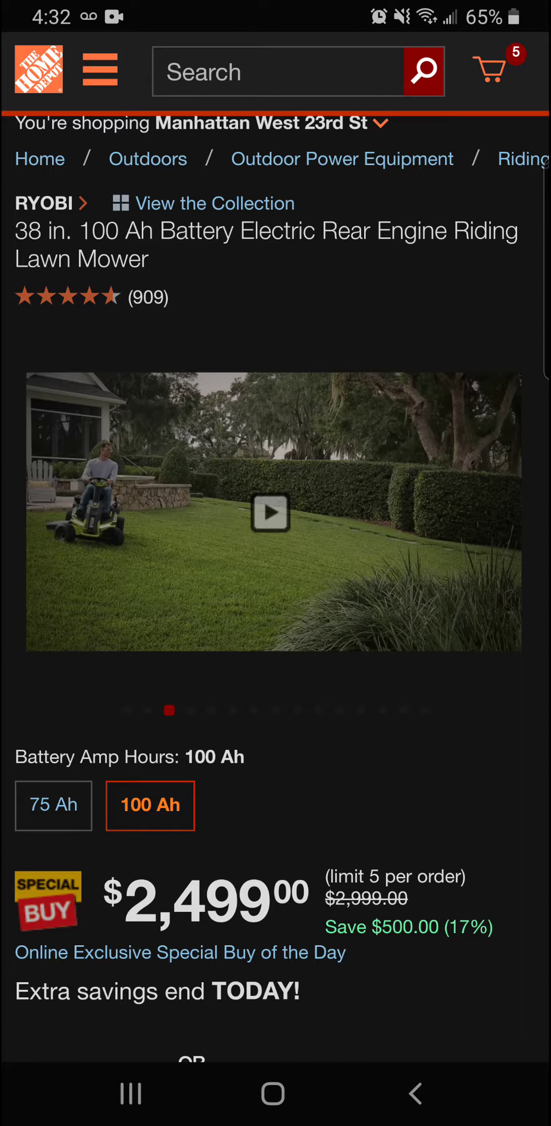
left_click(271, 513)
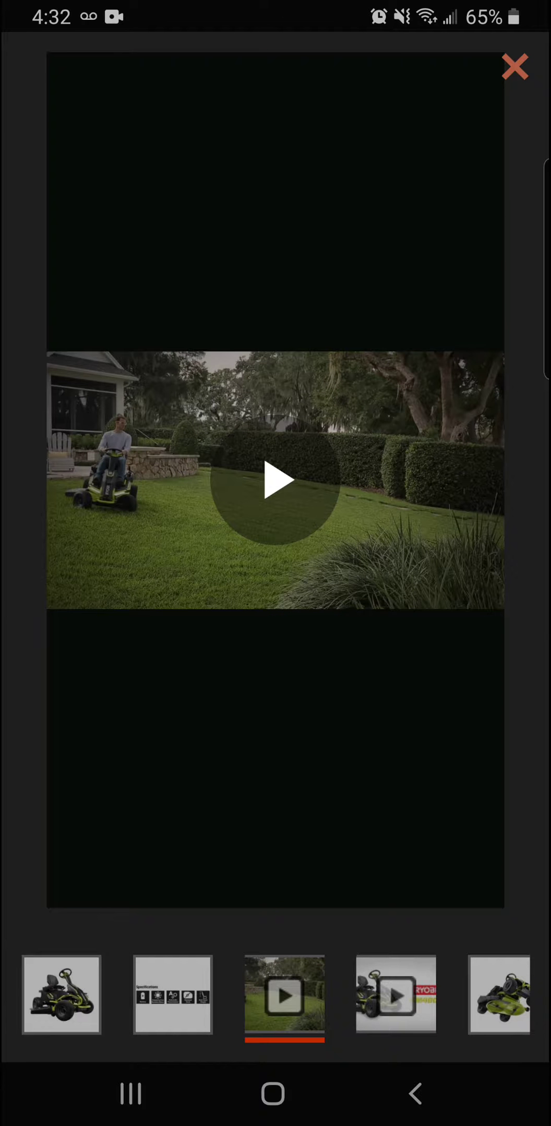
left_click(276, 480)
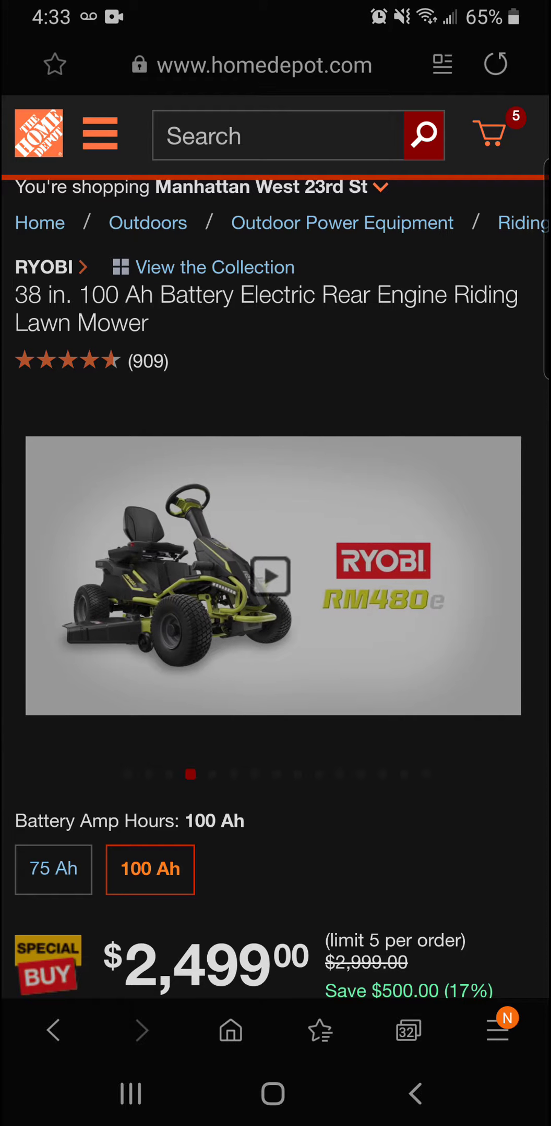
Play the RM480e assembly video, leaving fullscreen to watch up to its tools-needed list.
left_click(273, 582)
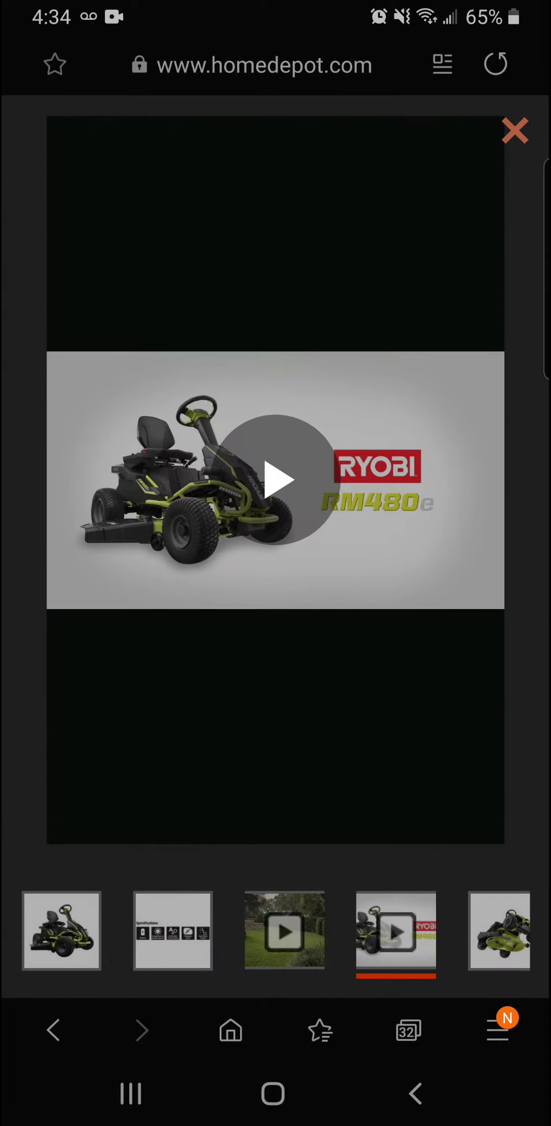
left_click(276, 479)
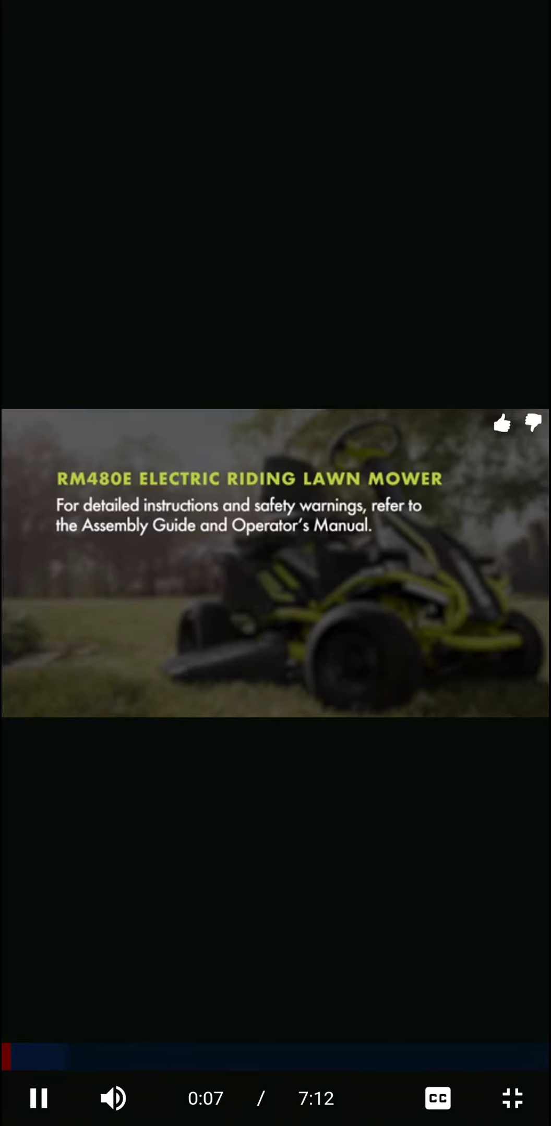
left_click(511, 1098)
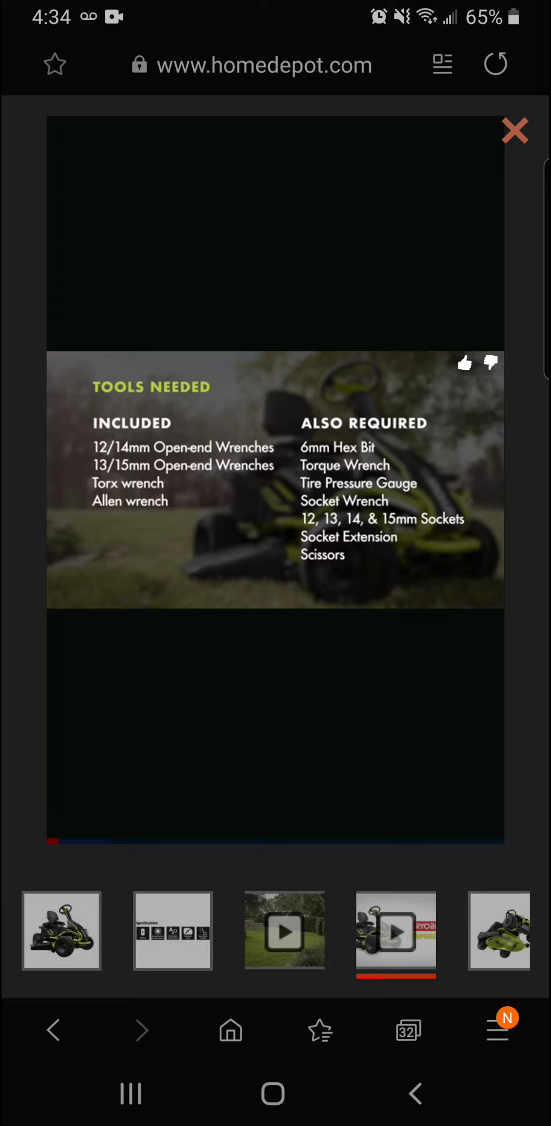
left_click(515, 131)
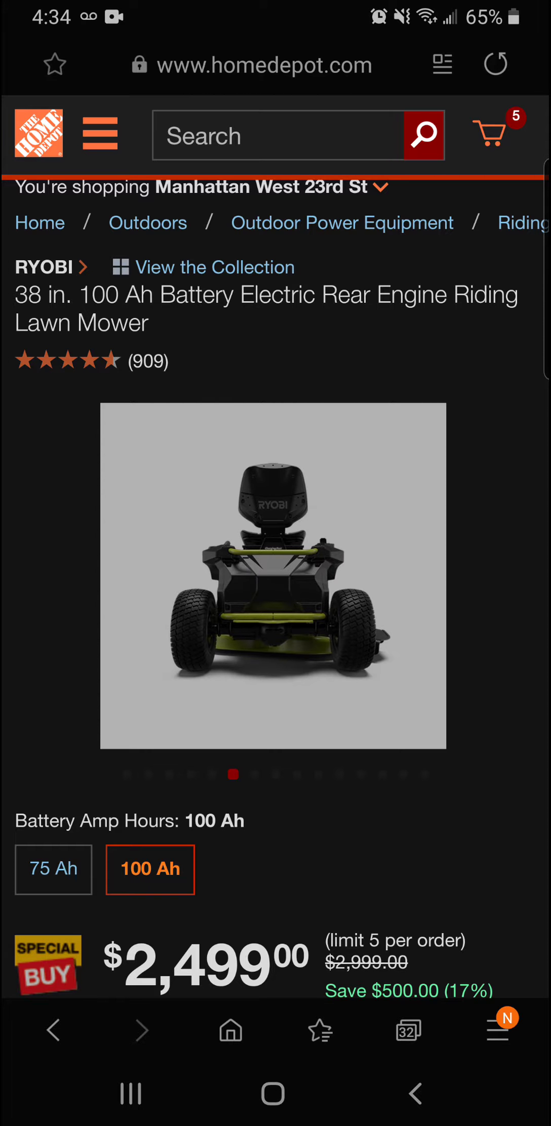
Flip through the riding mower's remaining photos and go back to the Special Buy Savings page.
left_click_drag(358, 574, 144, 574)
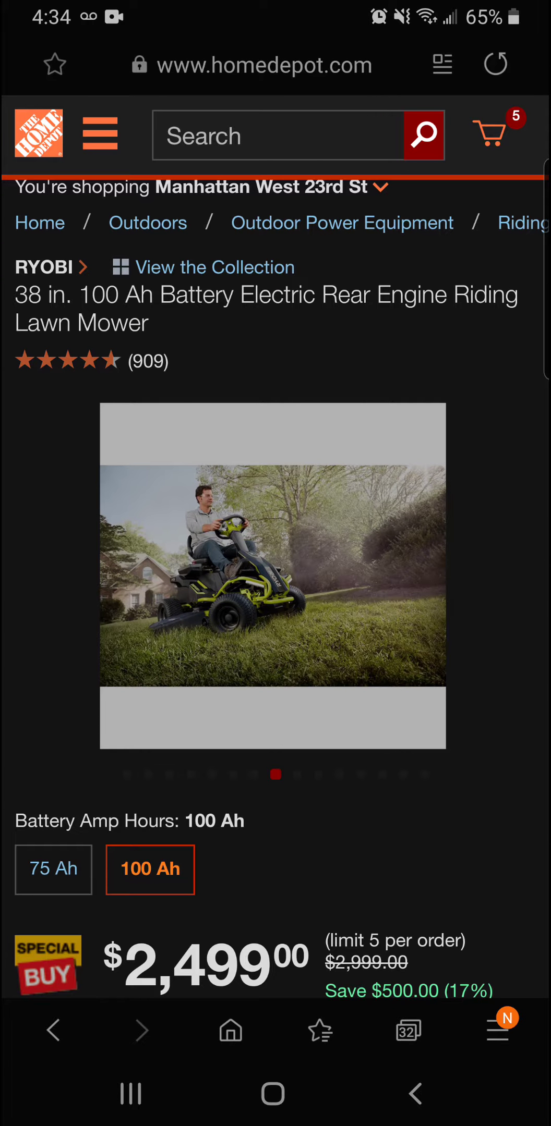
scroll("down", 3)
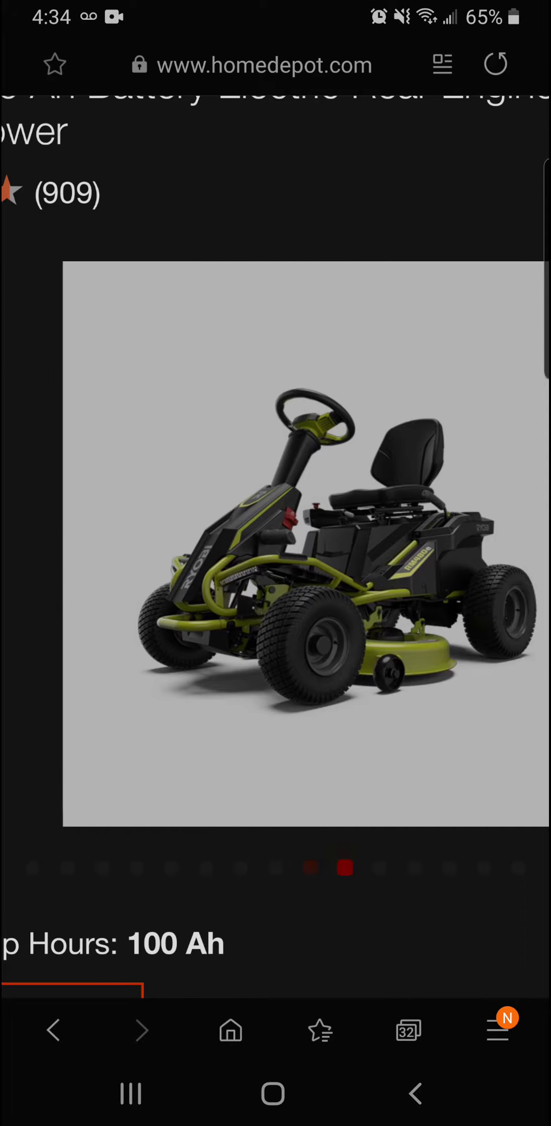
scroll("left", 3)
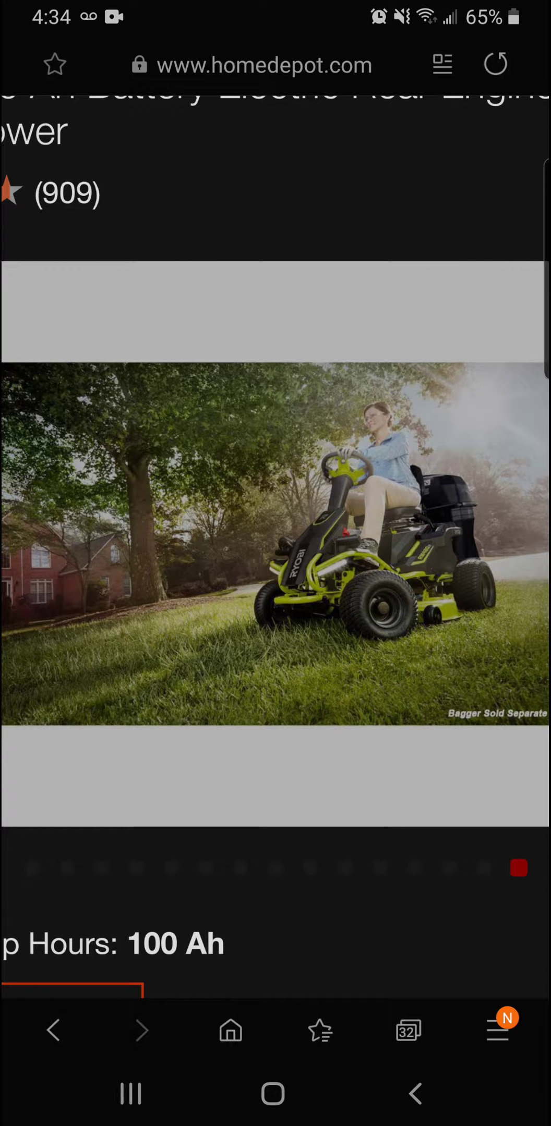
scroll("up", 3)
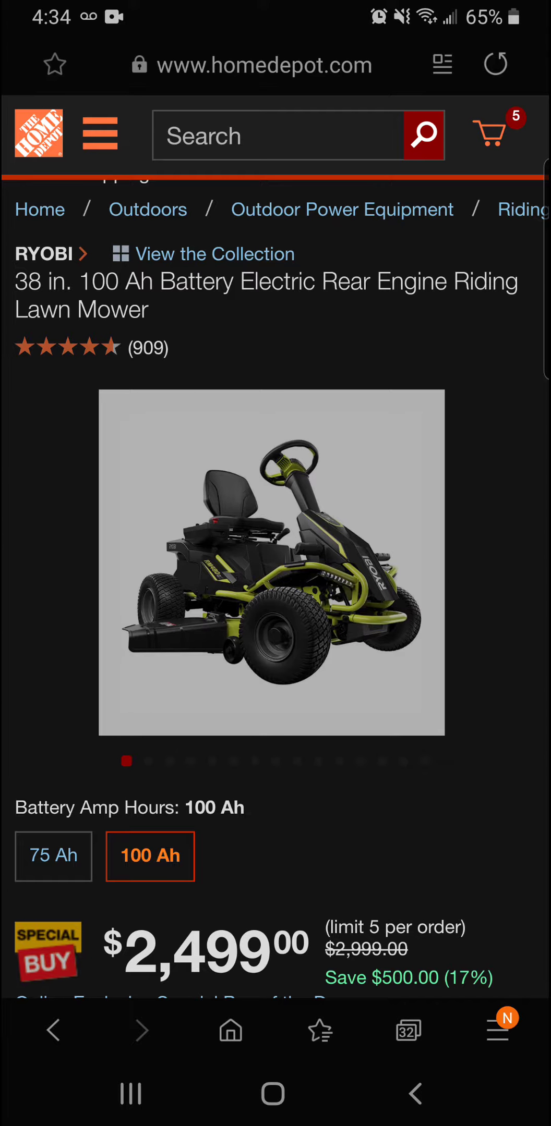
scroll("down", 3)
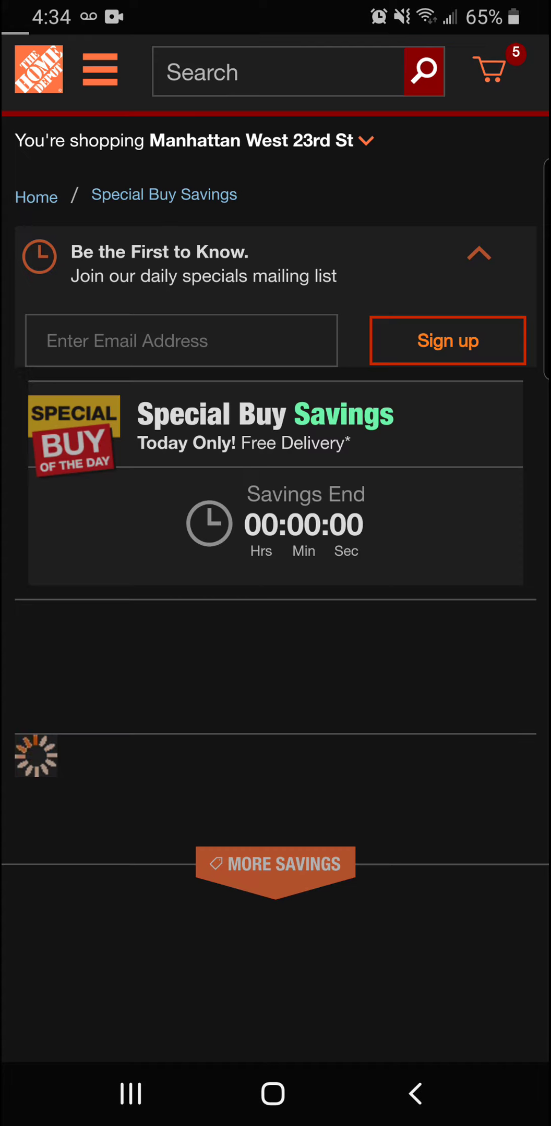
Scroll the deals list and open the Ryobi 42 in. 75 Ah zero-turn riding mower's page.
scroll("down", 3)
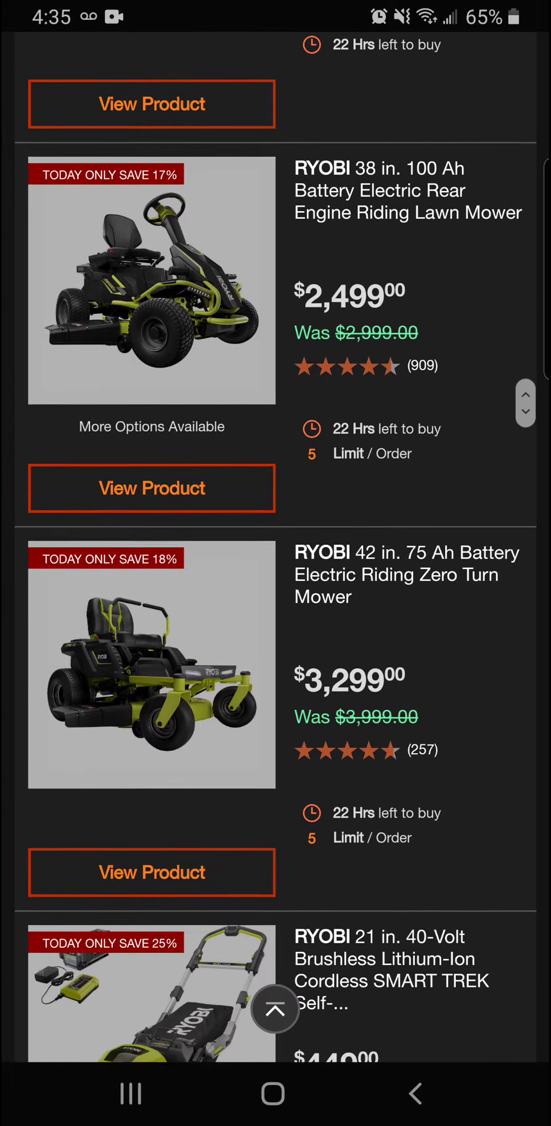
scroll("down", 3)
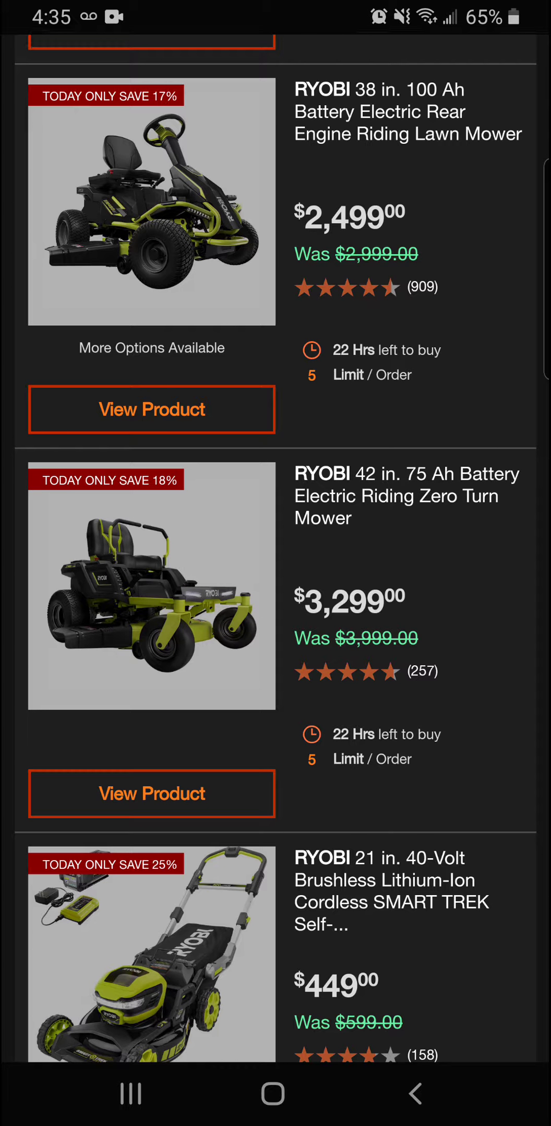
left_click(151, 794)
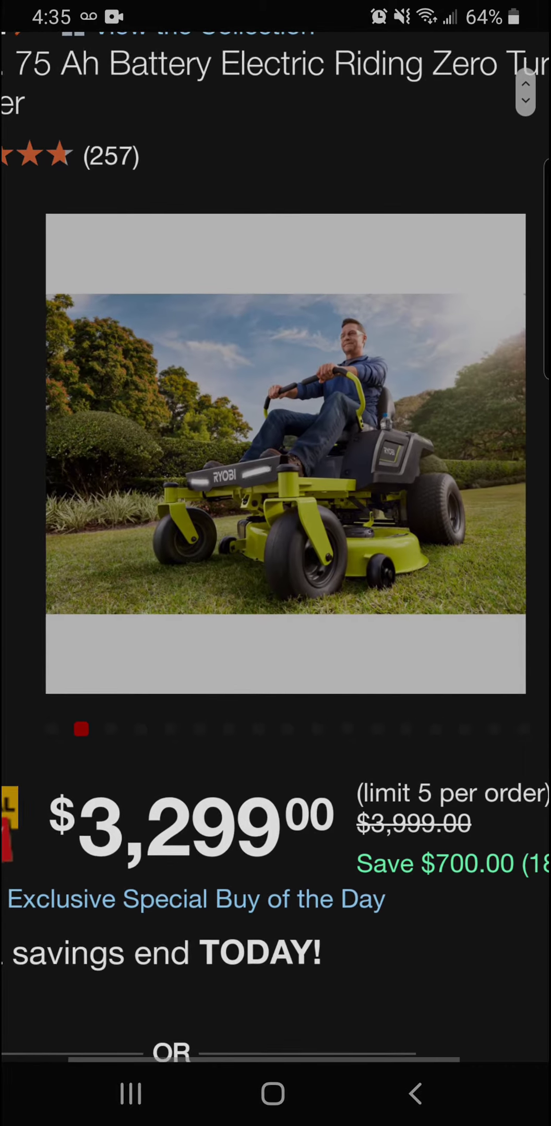
Move the zero-turn mower's gallery to its product video slide.
scroll("up", 3)
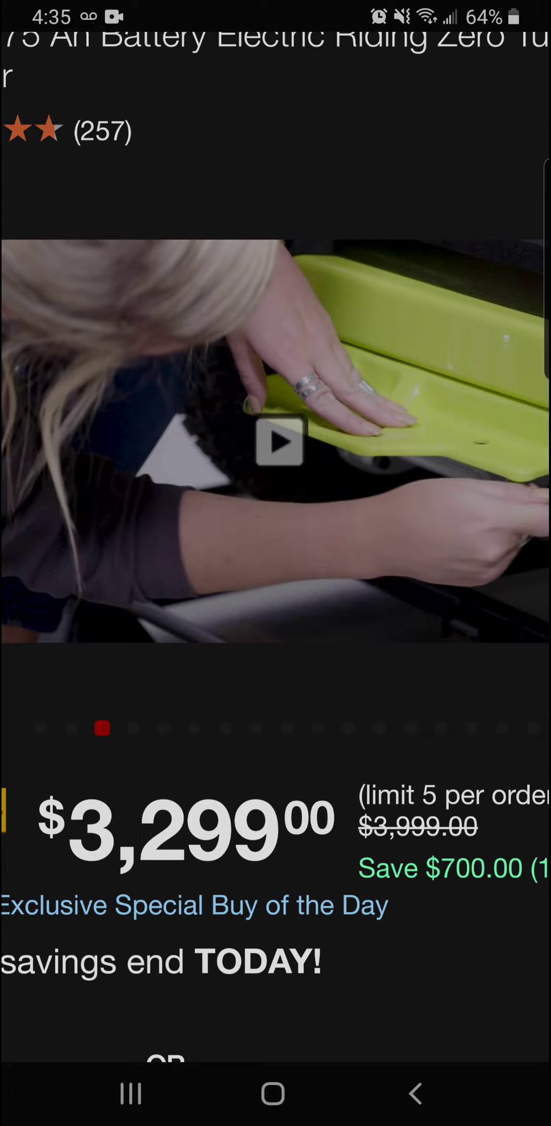
Play the zero-turn mower's product demonstration video from the carousel.
left_click(279, 441)
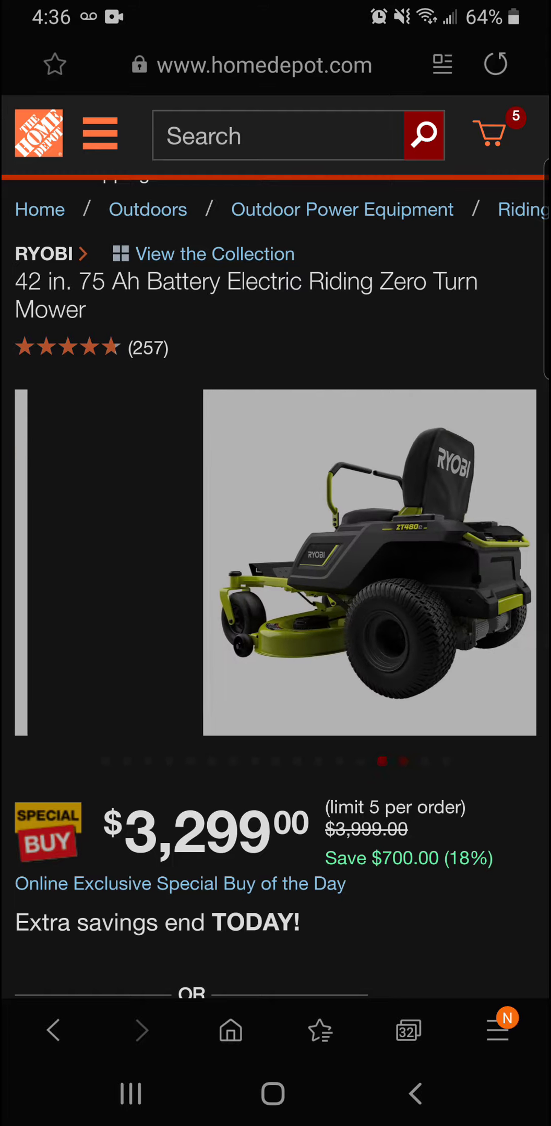
left_click_drag(430, 567, 143, 568)
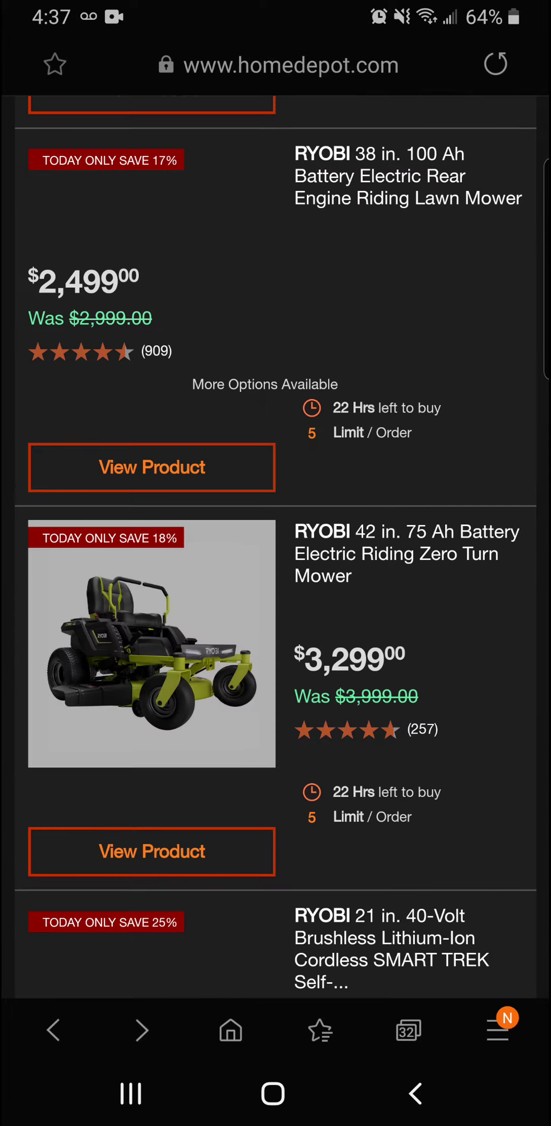
Scroll past the SMART TREK mower deal and open the 18 in. 40V cordless pole hedge trimmer's page.
scroll("down", 3)
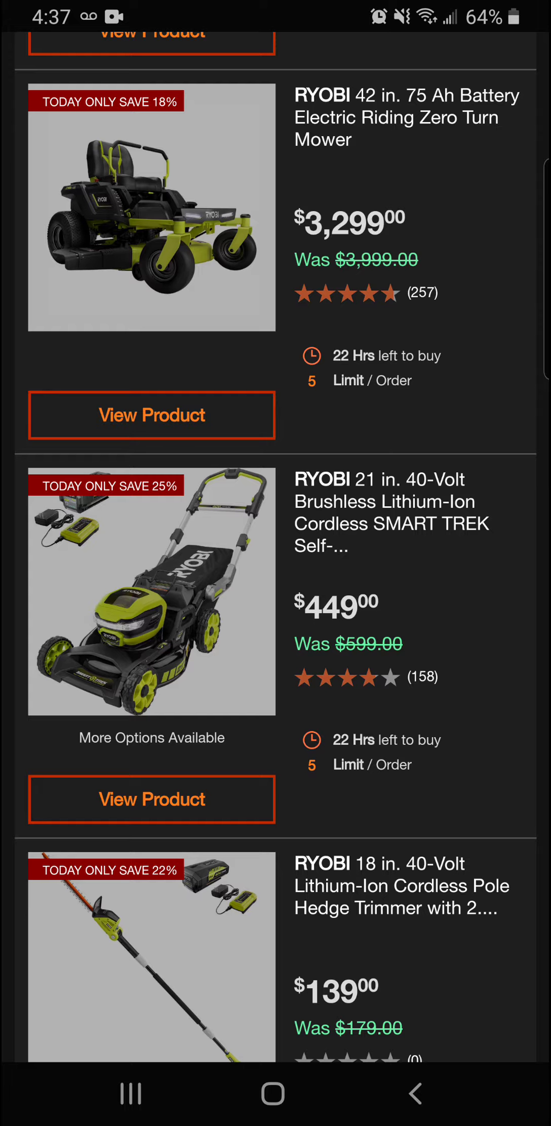
scroll("down", 3)
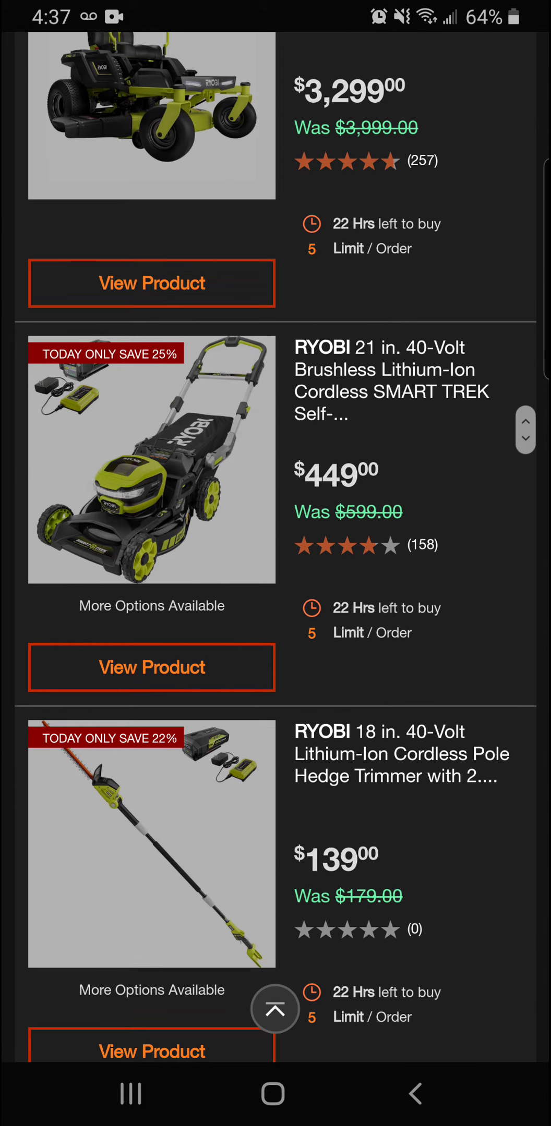
left_click(275, 1008)
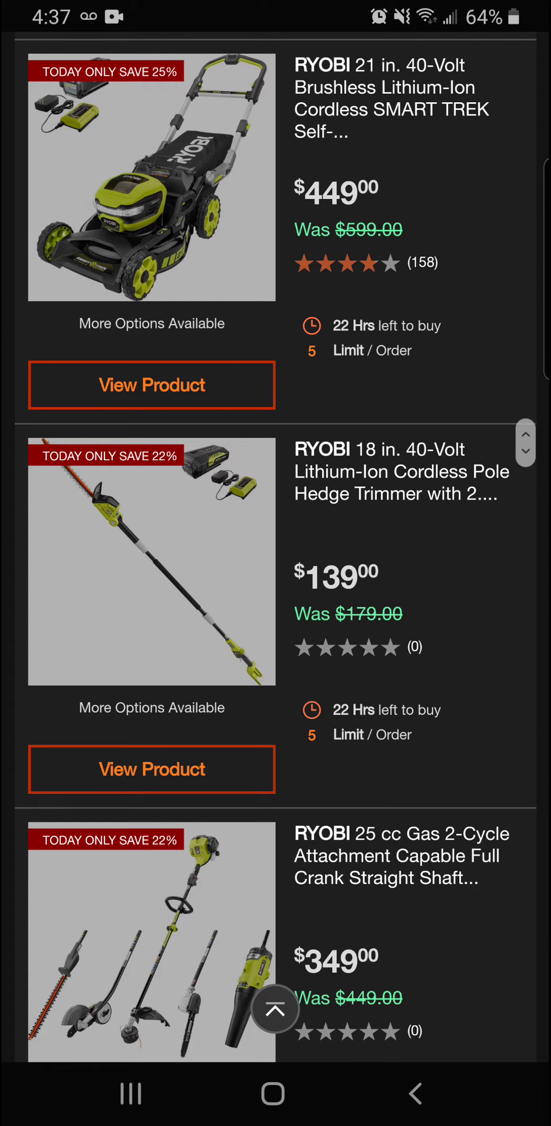
scroll("down", 3)
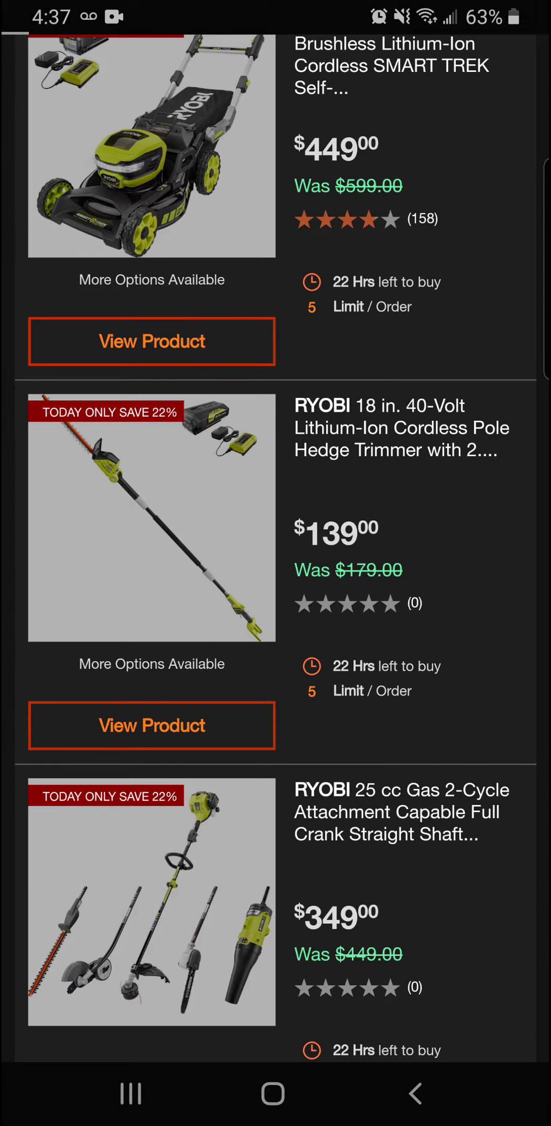
left_click(151, 726)
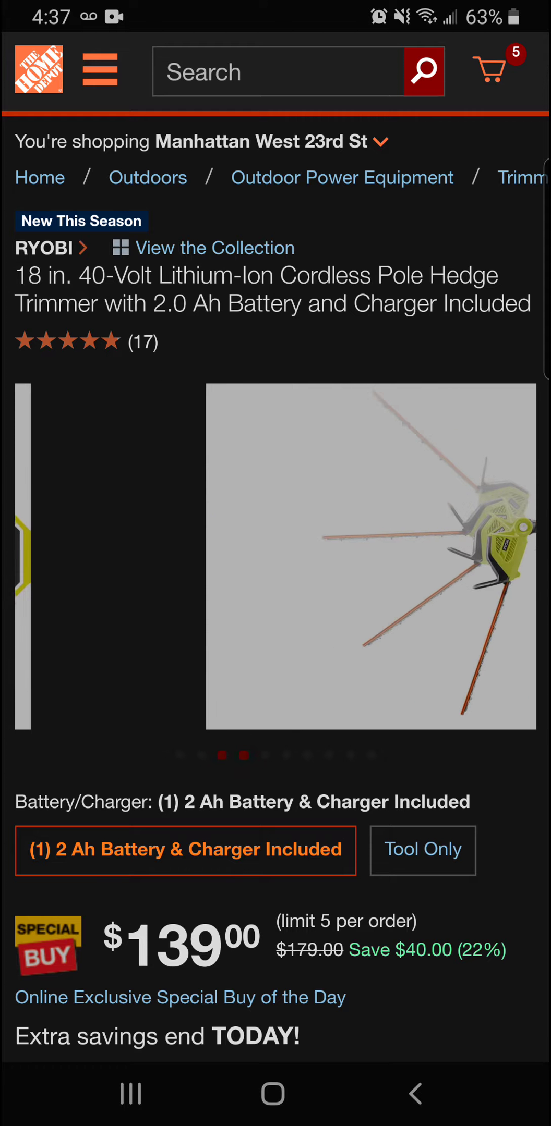
Swipe back from the pole hedge trimmer page to the Special Buy deals list.
left_click_drag(431, 567, 144, 567)
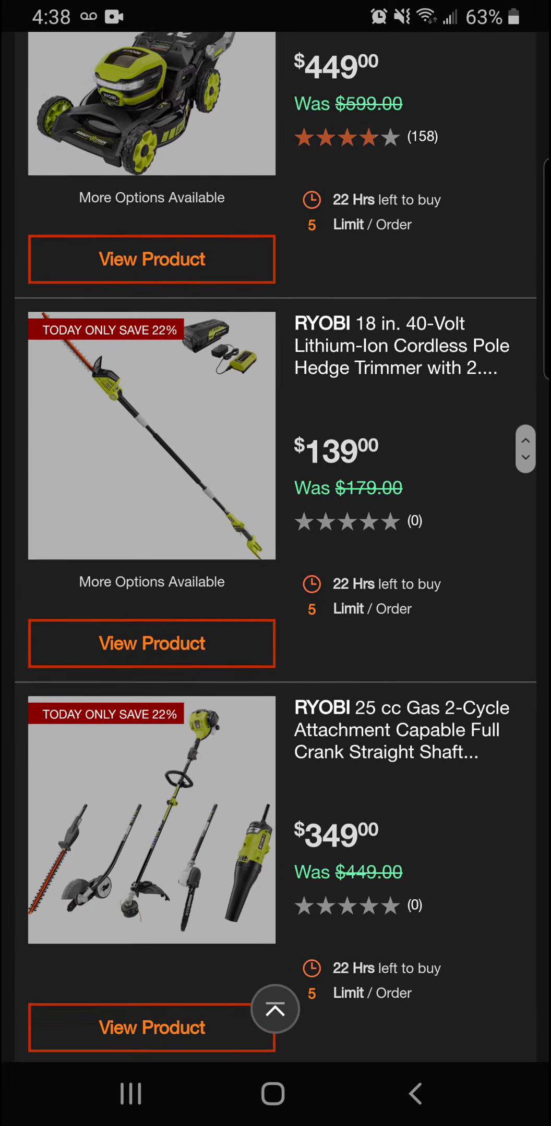
View the Ryobi 25 cc gas 2-cycle string trimmer and attachment kit deal, priced at $349.
scroll("down", 3)
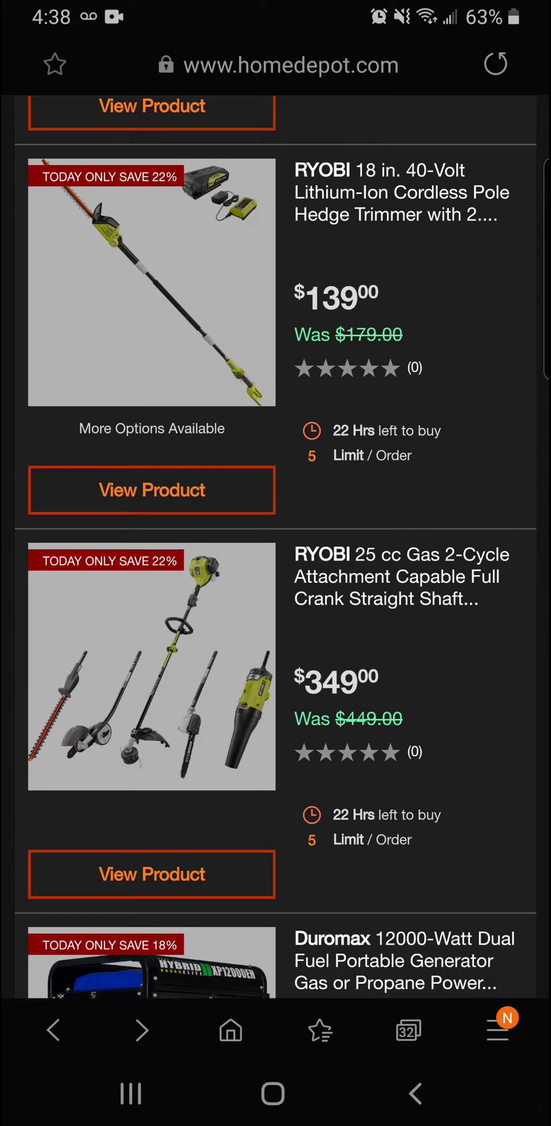
left_click(151, 873)
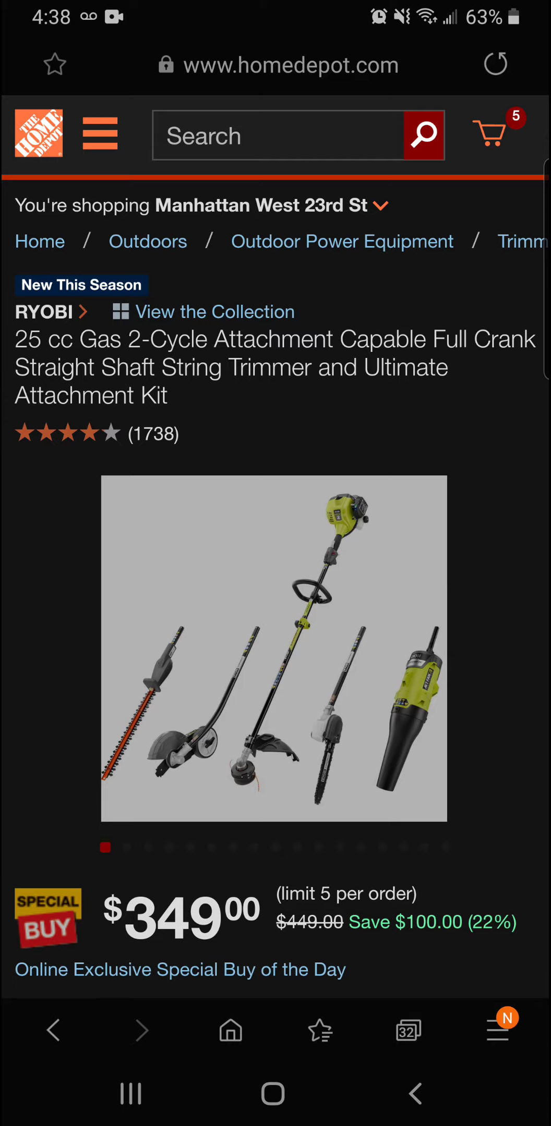
Enlarge the 'Types of Trimmers' video from the gas trimmer kit's image gallery.
scroll("down", 3)
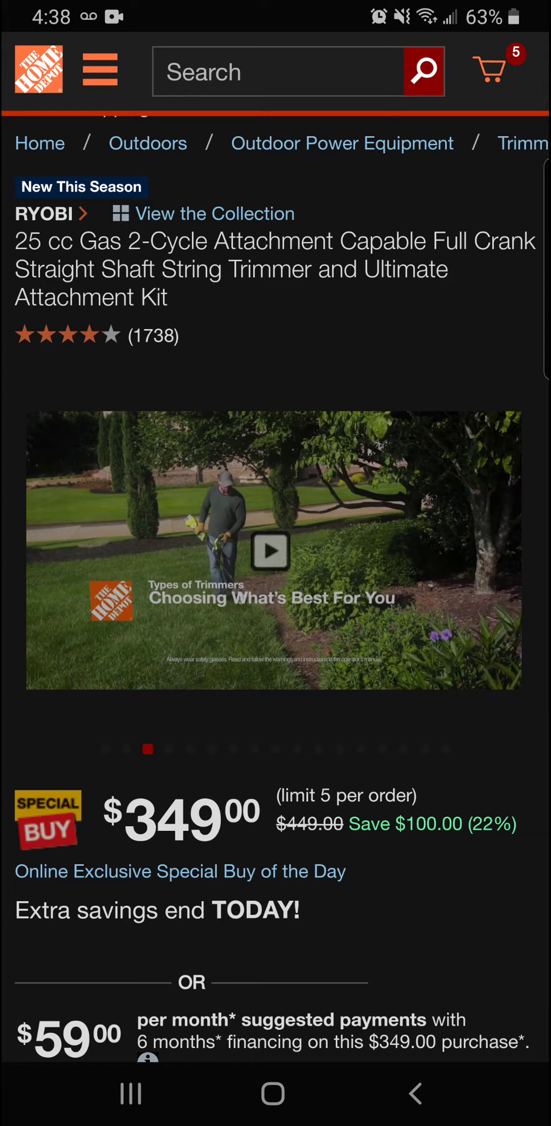
left_click(273, 551)
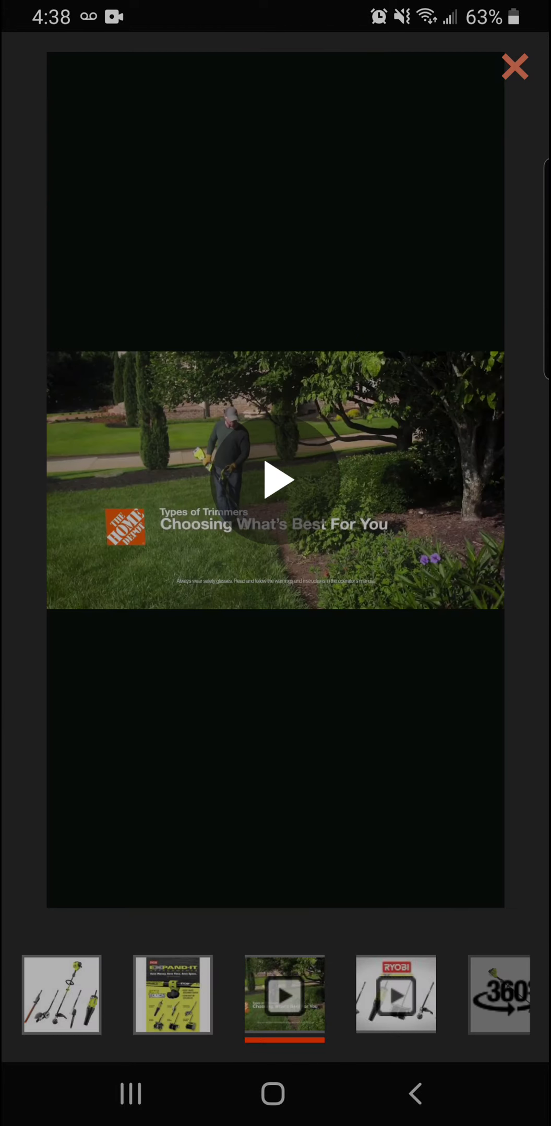
Play the 'Choosing What's Best For You' video through its chapters to the last one, then exit full screen.
left_click(275, 480)
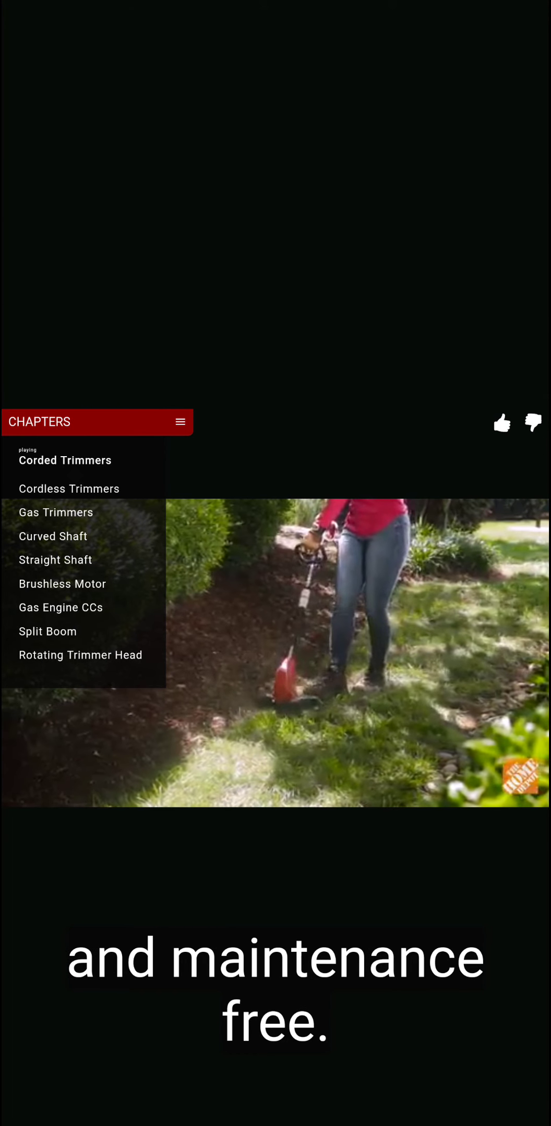
left_click(69, 488)
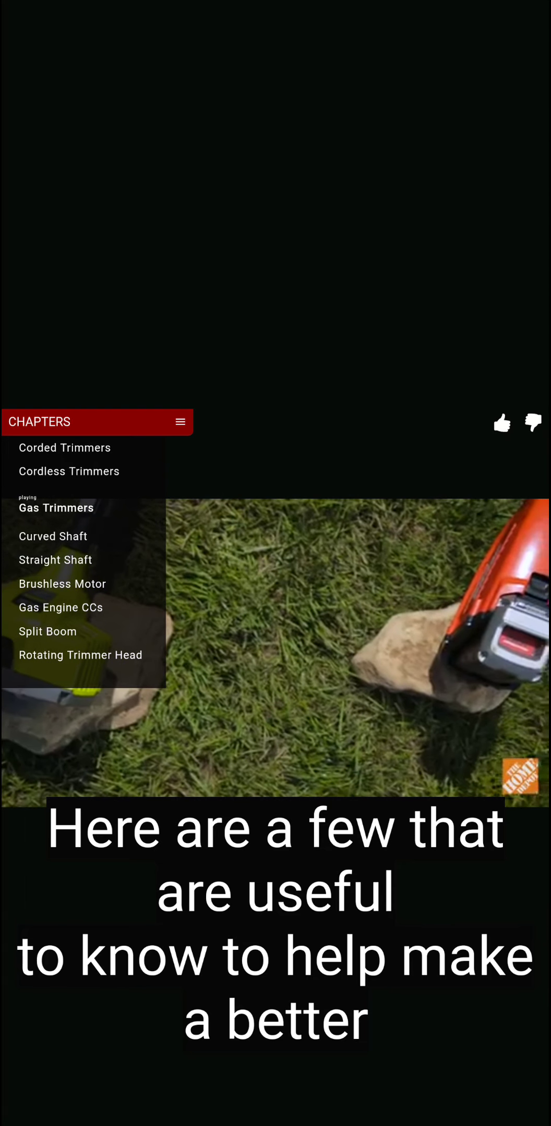
left_click(52, 535)
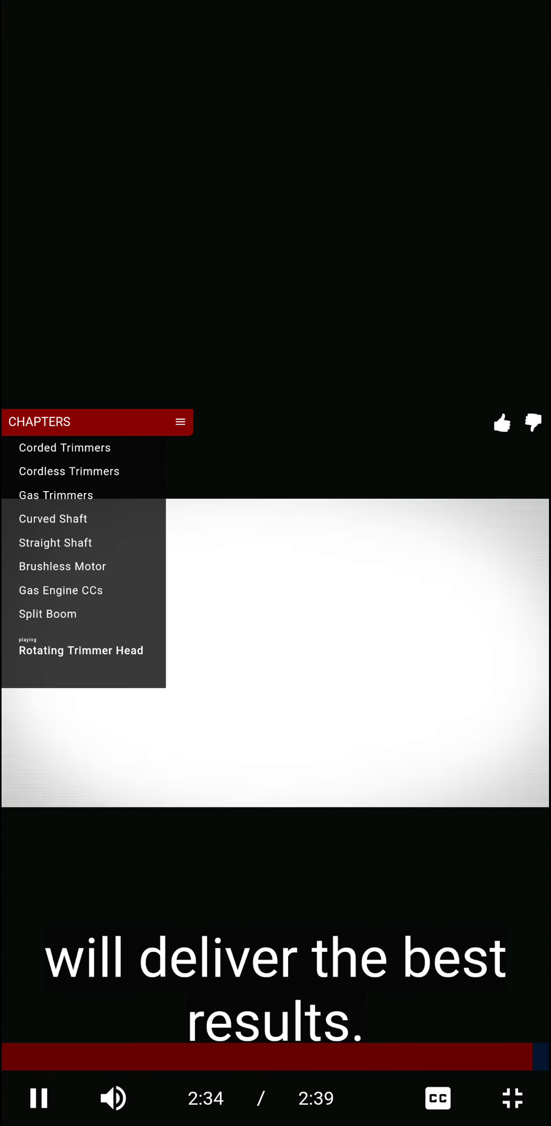
left_click(513, 1098)
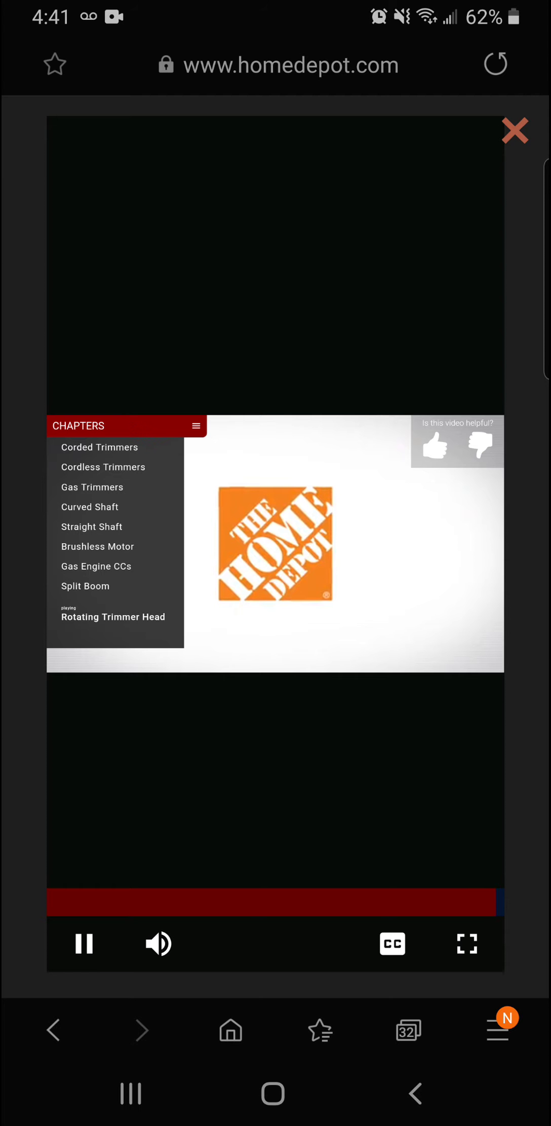
Close the trimmer video and play the Ryobi Expand-It attachments video in full screen.
left_click(515, 130)
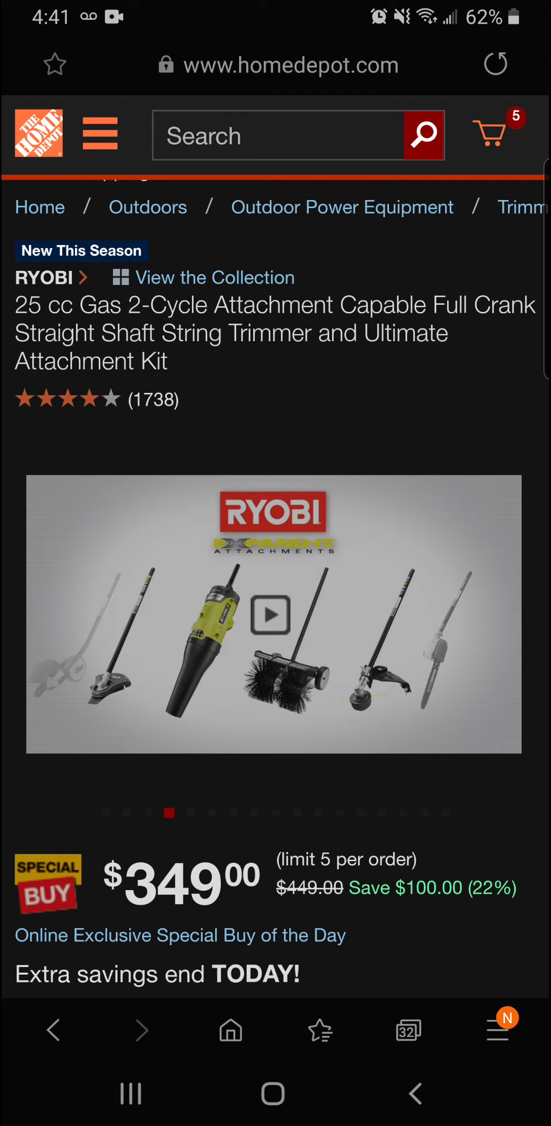
left_click(276, 635)
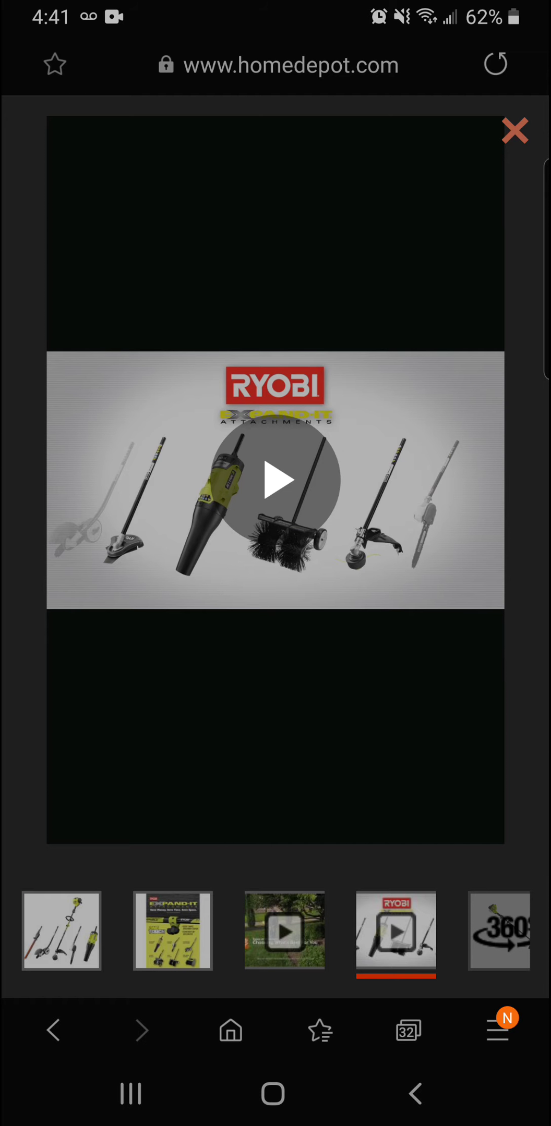
left_click(275, 479)
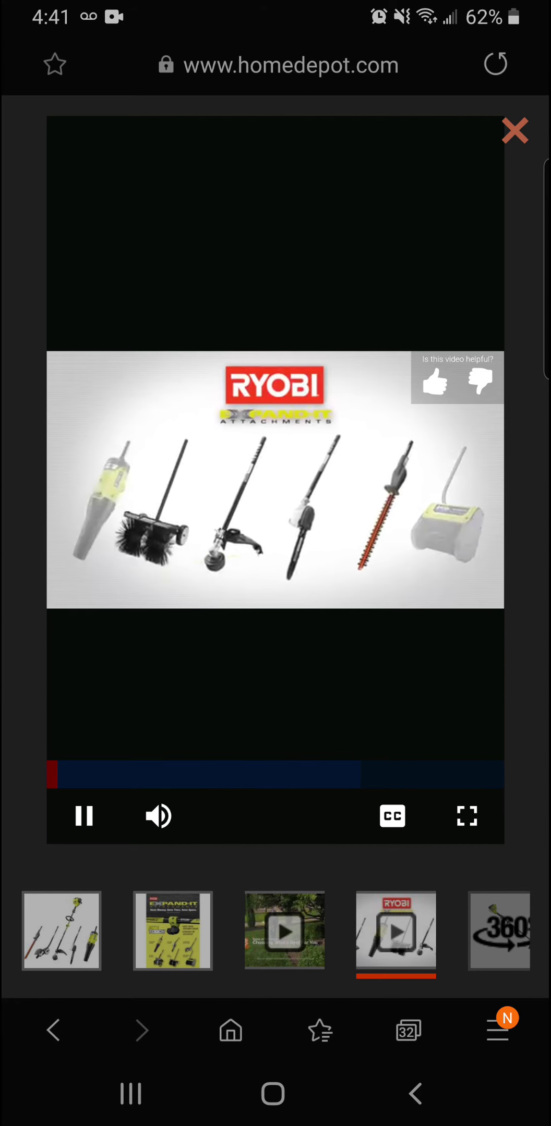
left_click(466, 815)
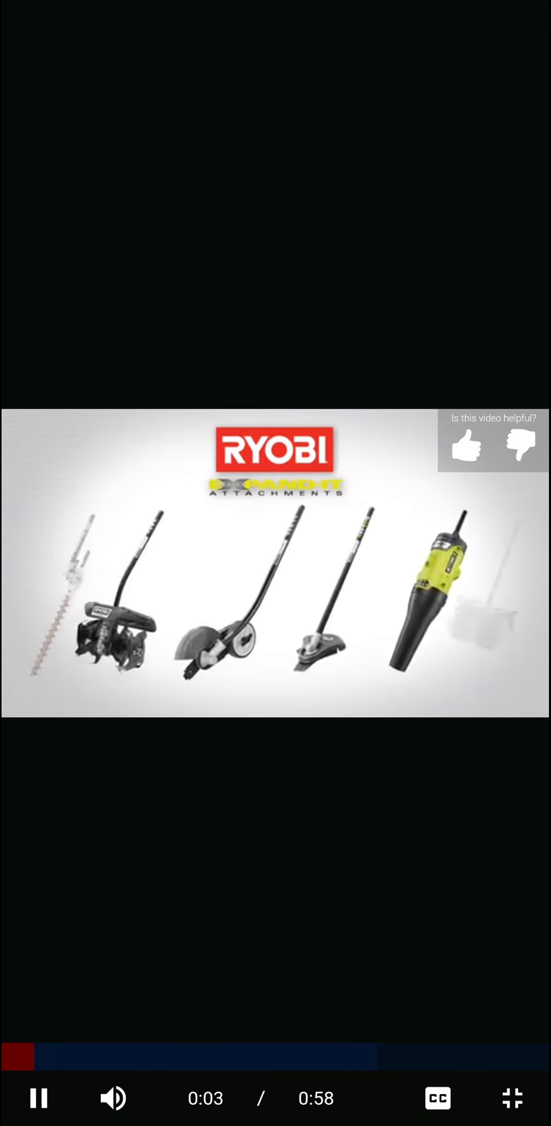